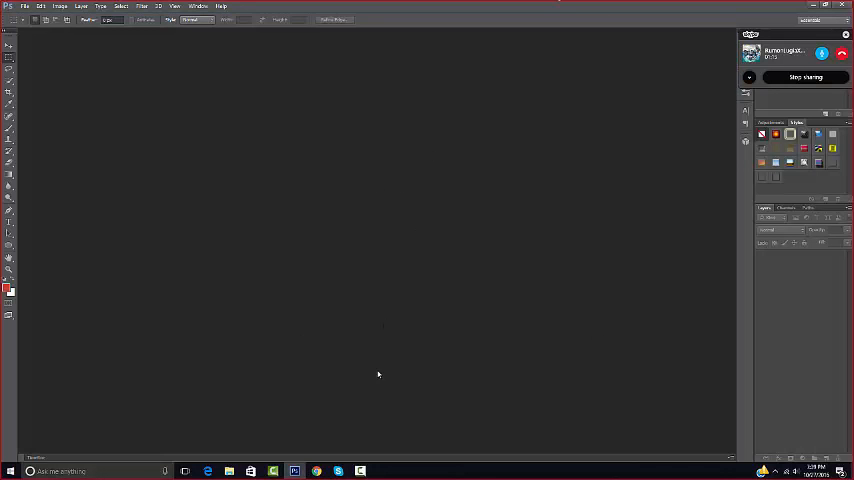
Step: Switch to the browser's Google page and focus the search box
click(316, 472)
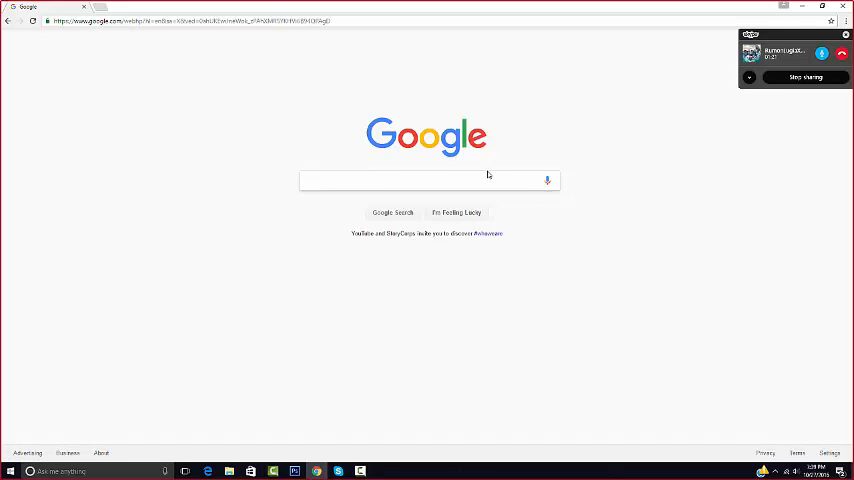
click(424, 180)
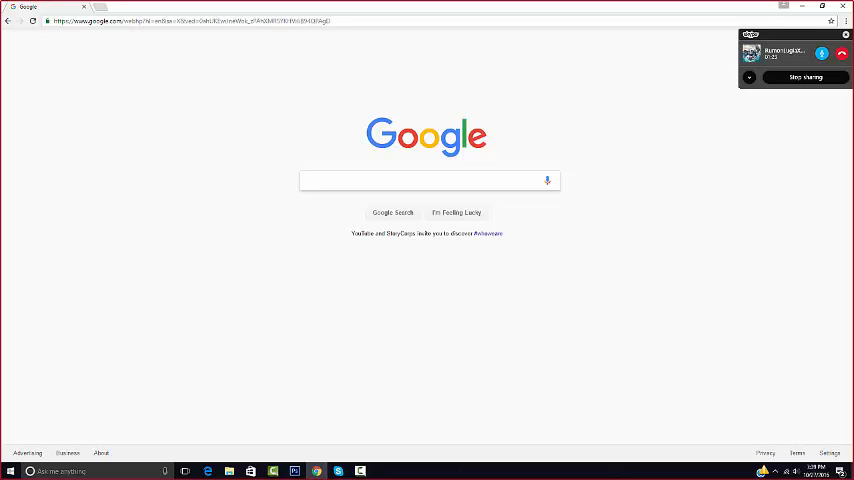
Step: Search Google for 'rayquaza background' and show the image results
text(ra)
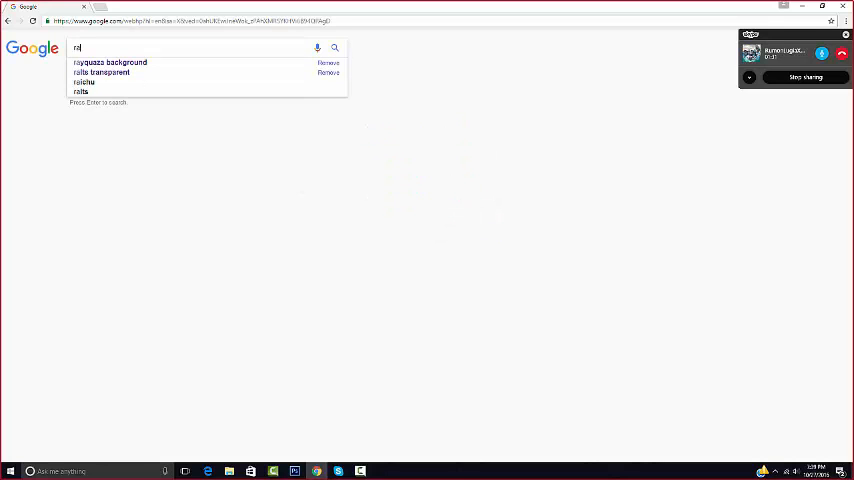
click(108, 62)
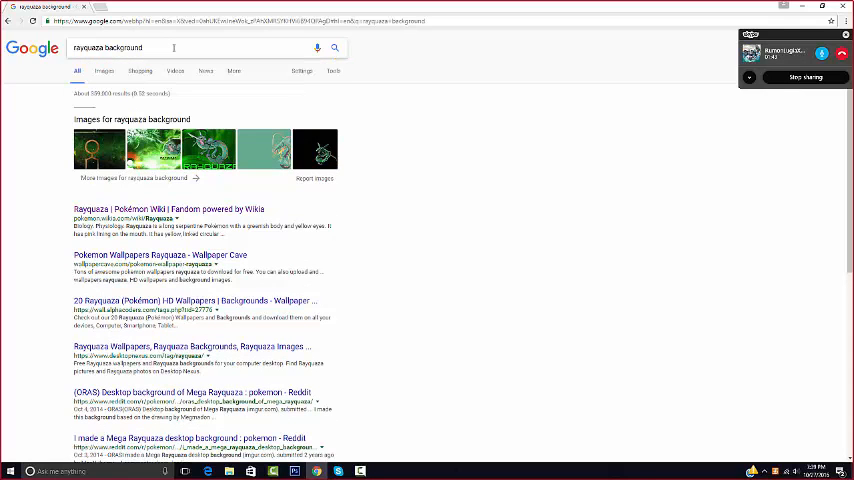
click(104, 72)
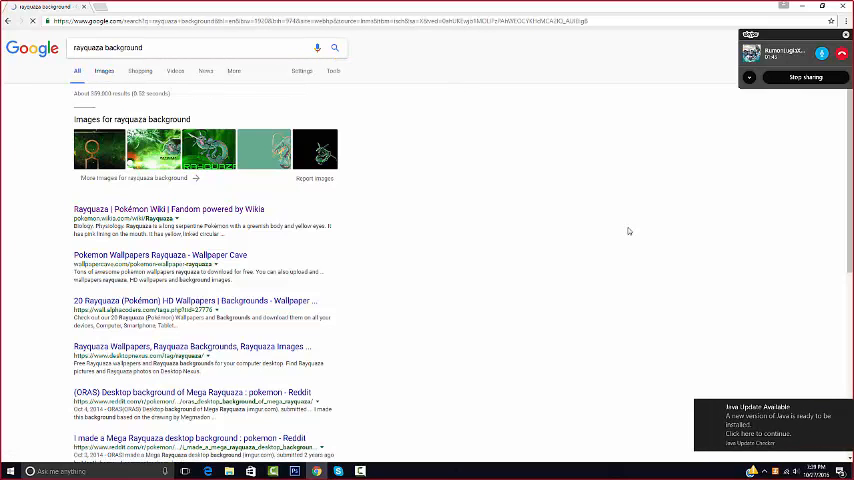
click(104, 72)
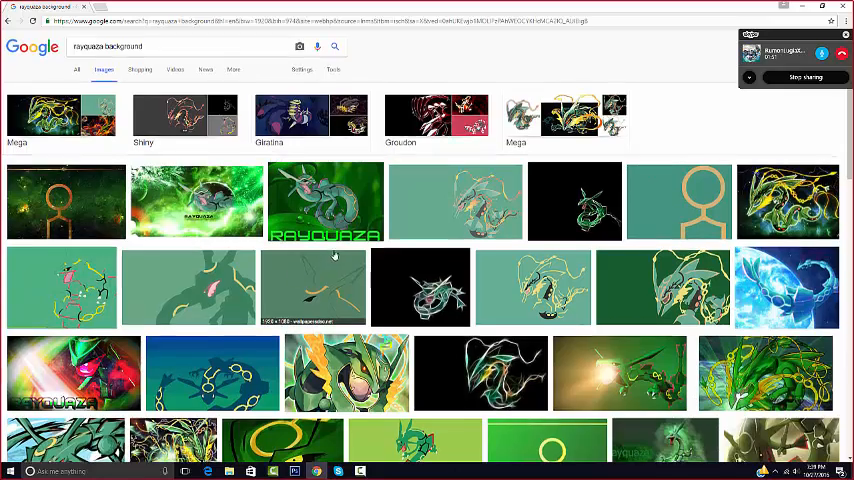
Step: Scroll the results and bring up options on the minimalist Rayquaza wallpaper
scroll(down, 3)
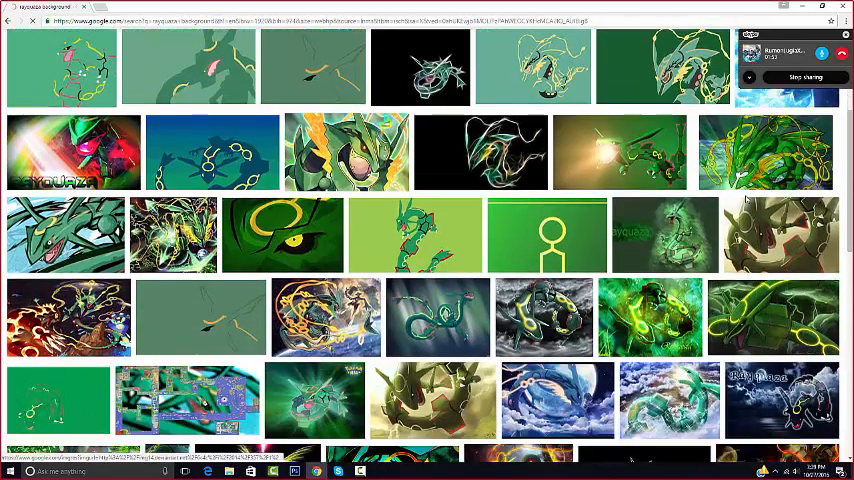
scroll(down, 3)
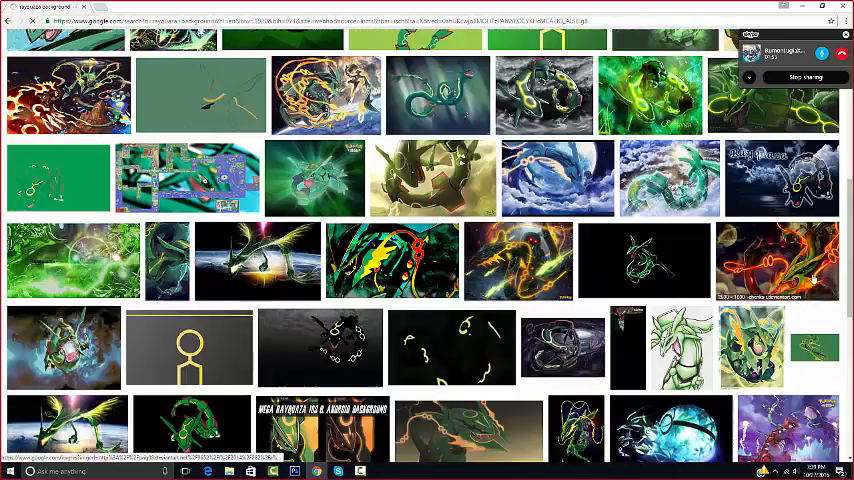
scroll(down, 3)
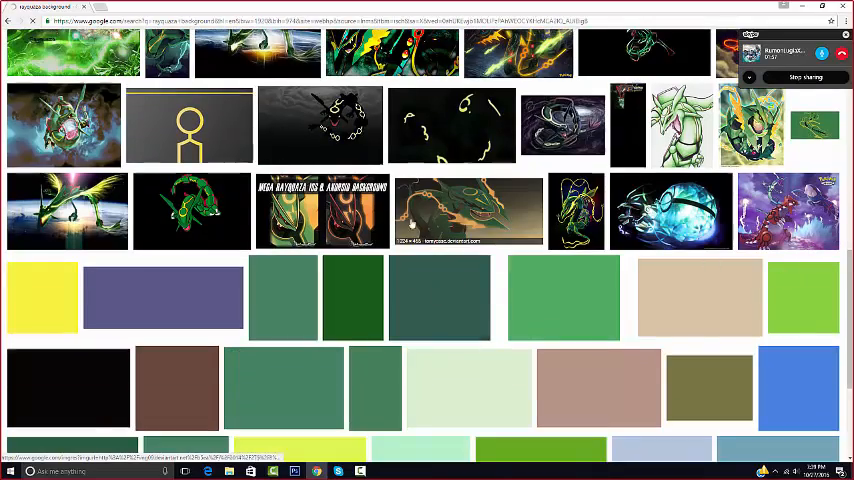
scroll(down, 3)
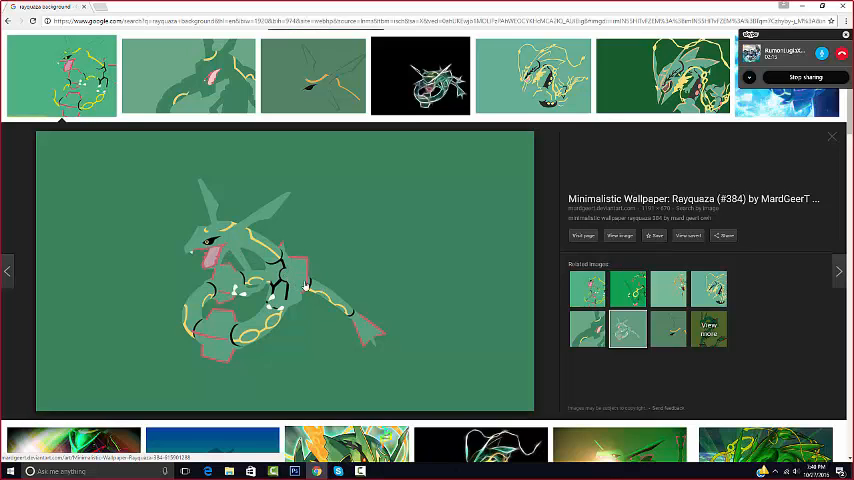
right_click(304, 284)
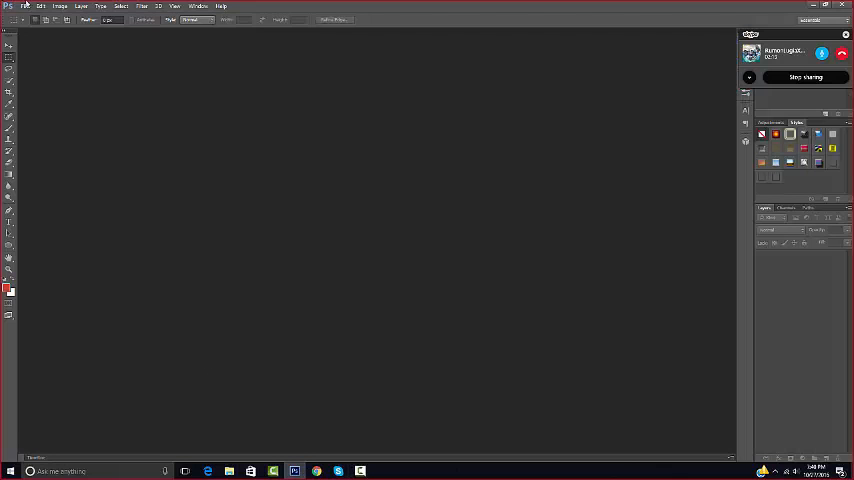
Step: Start a new document with width 1280 and height 720 pixels, transparent background
click(24, 6)
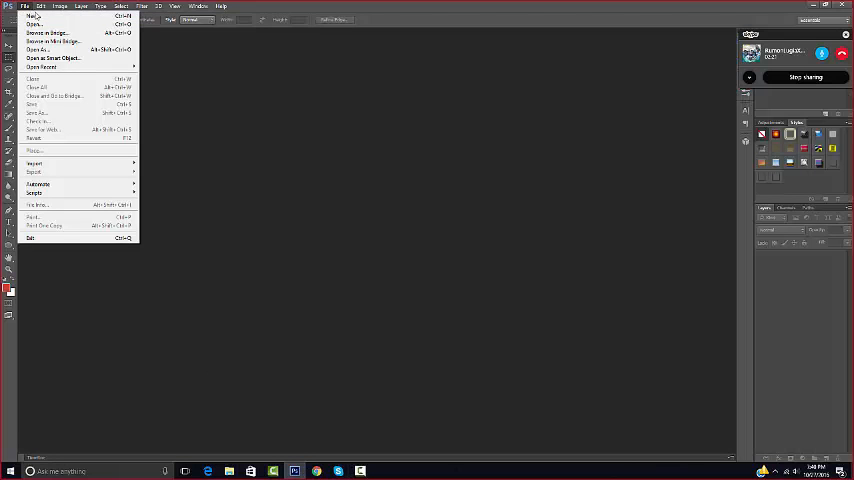
click(32, 16)
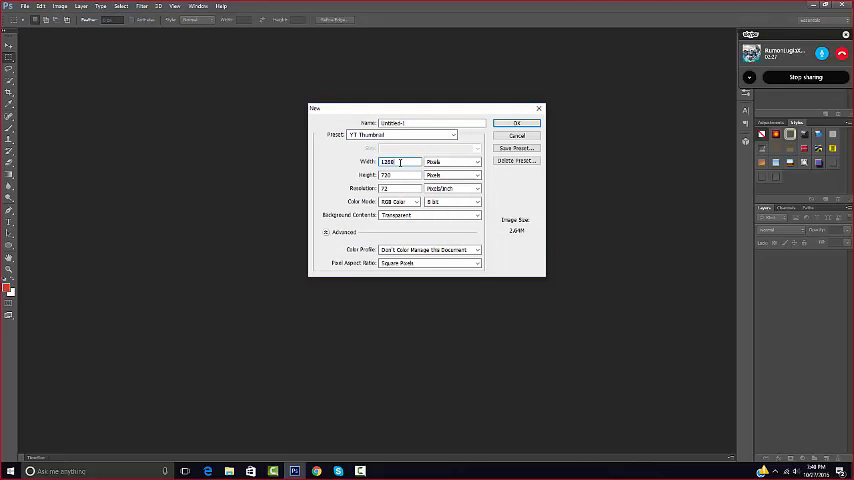
click(476, 160)
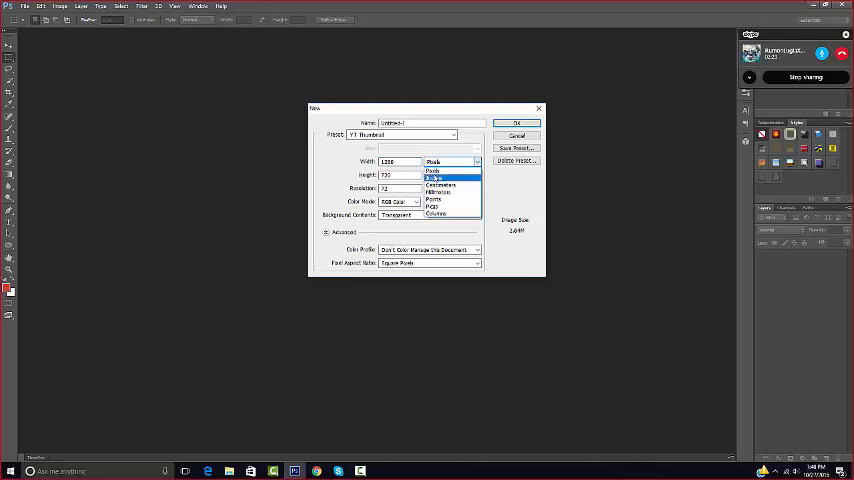
click(432, 172)
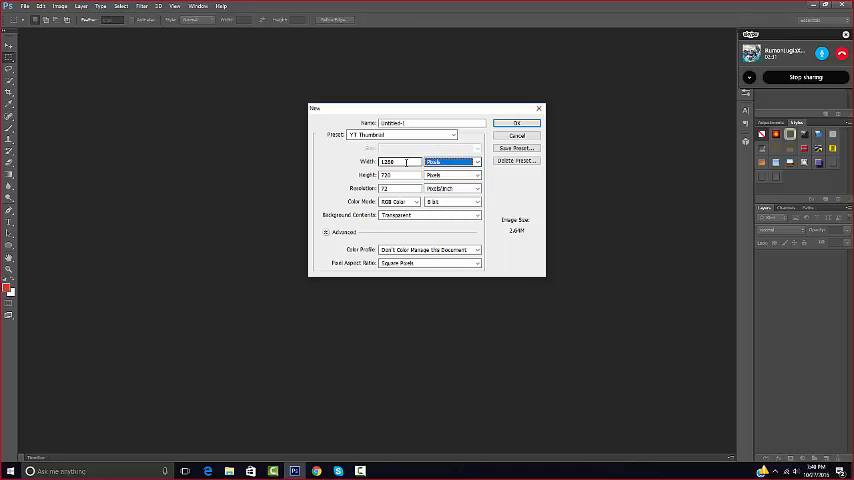
click(396, 176)
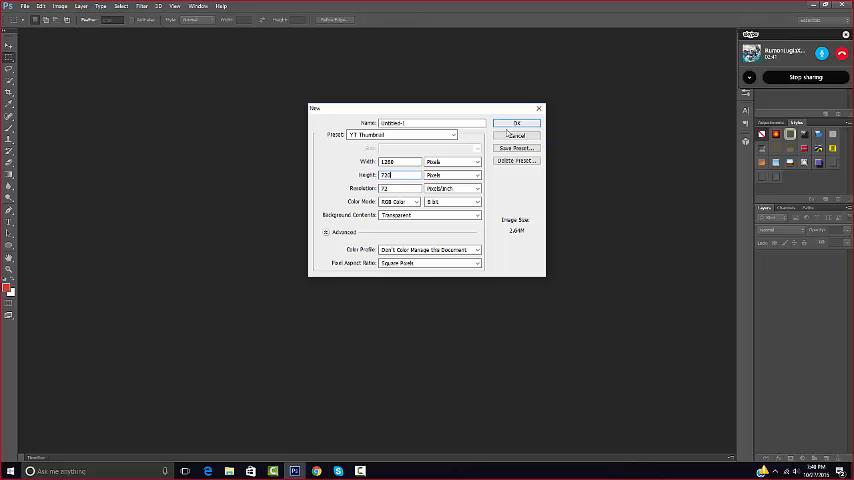
Step: Create the 1280×720 document and copy the Rayquaza wallpaper from the browser
click(518, 122)
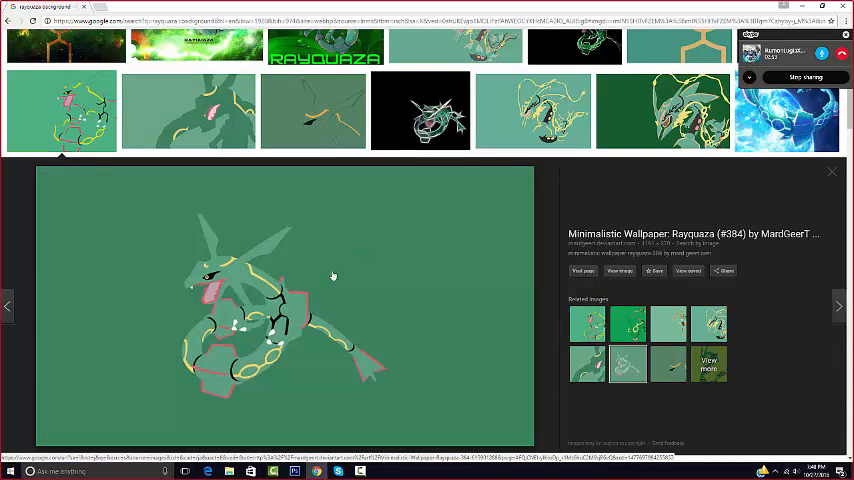
mouse_move(382, 364)
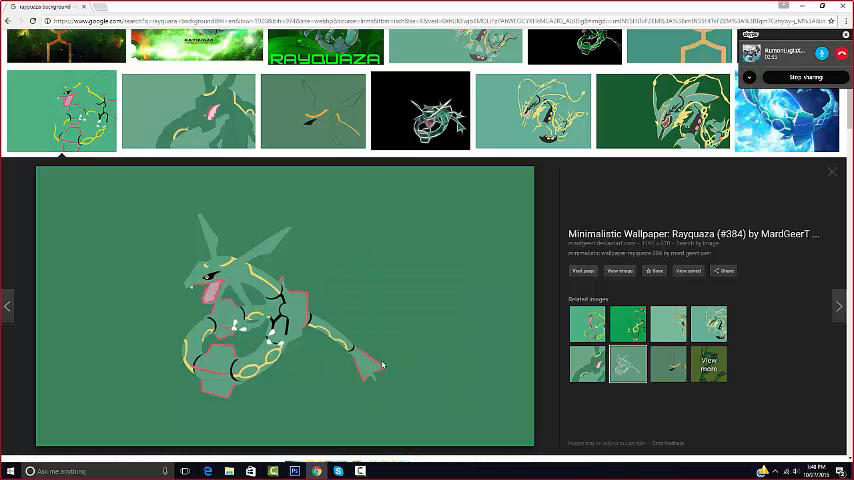
click(360, 470)
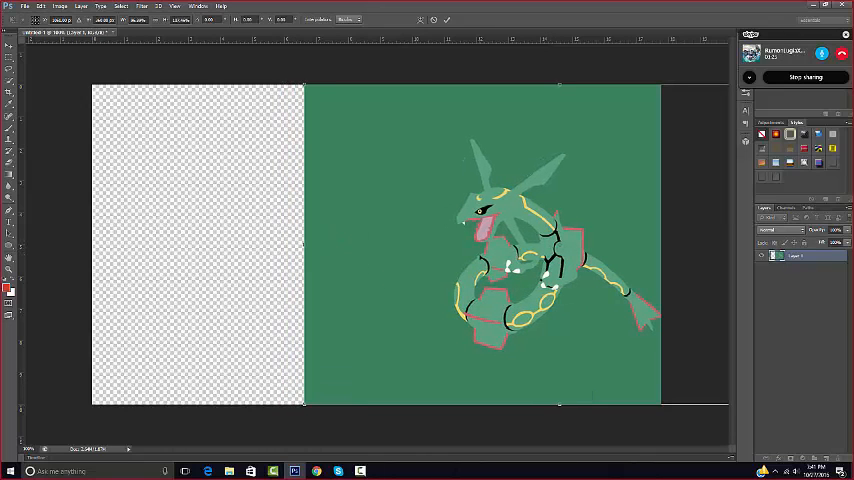
Step: Paste the Rayquaza wallpaper and move it into position on the canvas
drag(304, 244, 340, 244)
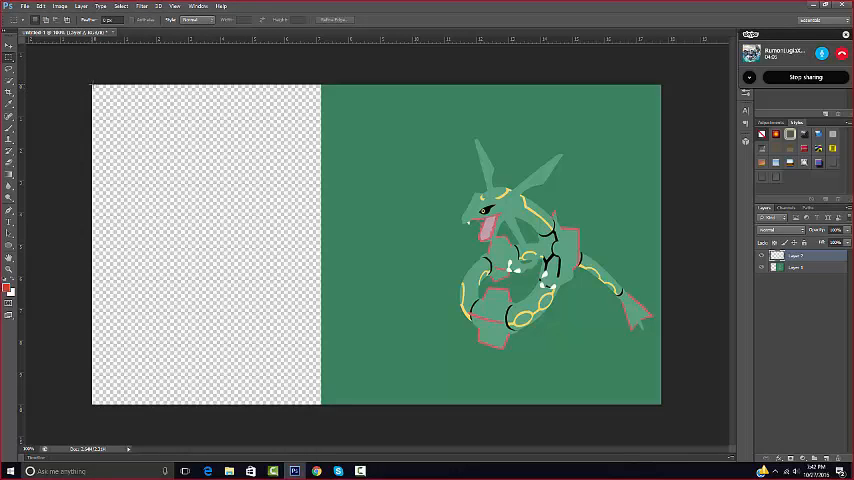
Step: Marquee-select a rectangle in the canvas's lower-left area
drag(92, 84, 320, 250)
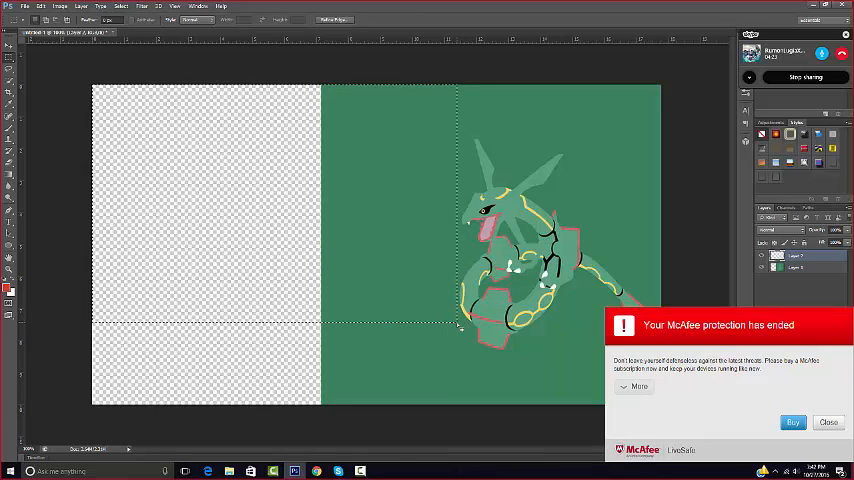
Step: Fill the selected gameplay area with solid dark brown at 100% opacity
click(828, 420)
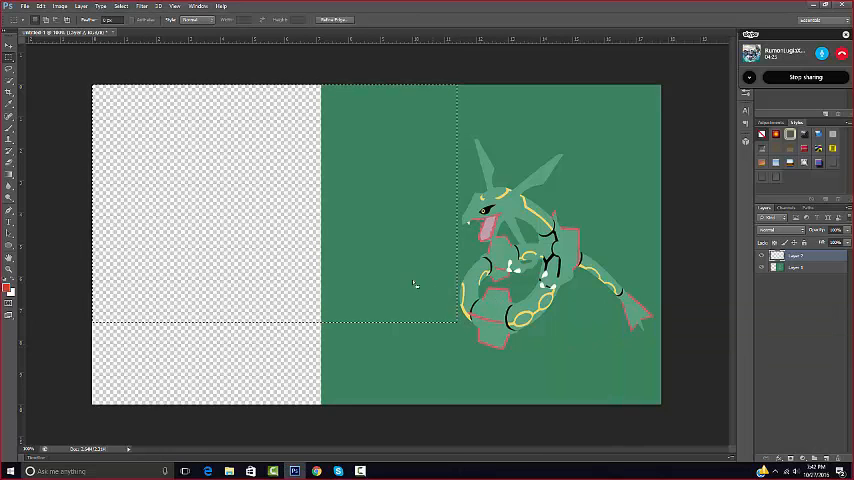
mouse_move(230, 152)
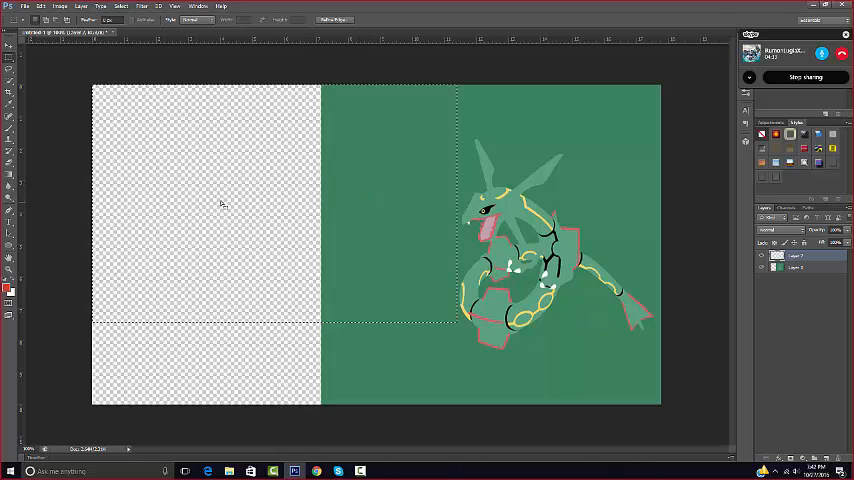
right_click(222, 204)
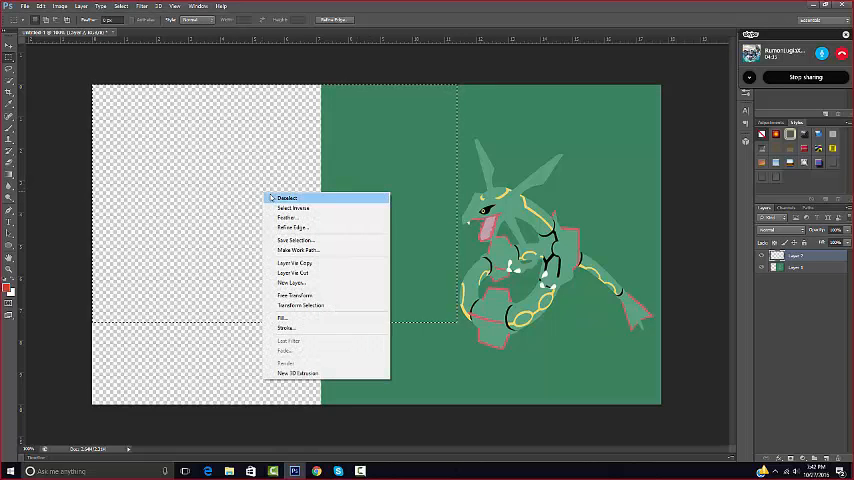
click(284, 318)
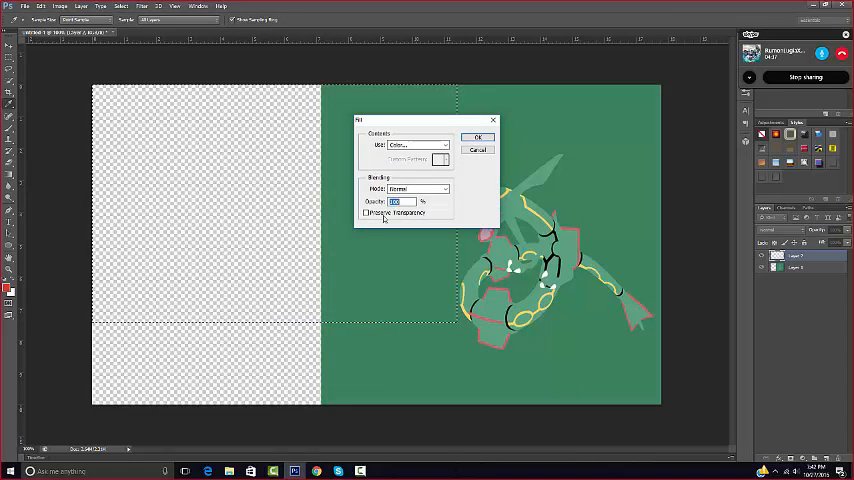
triple_click(396, 200)
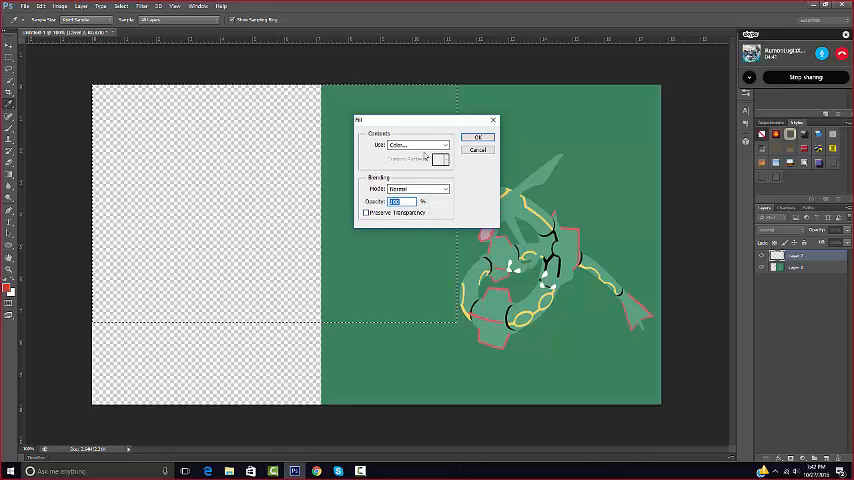
click(416, 144)
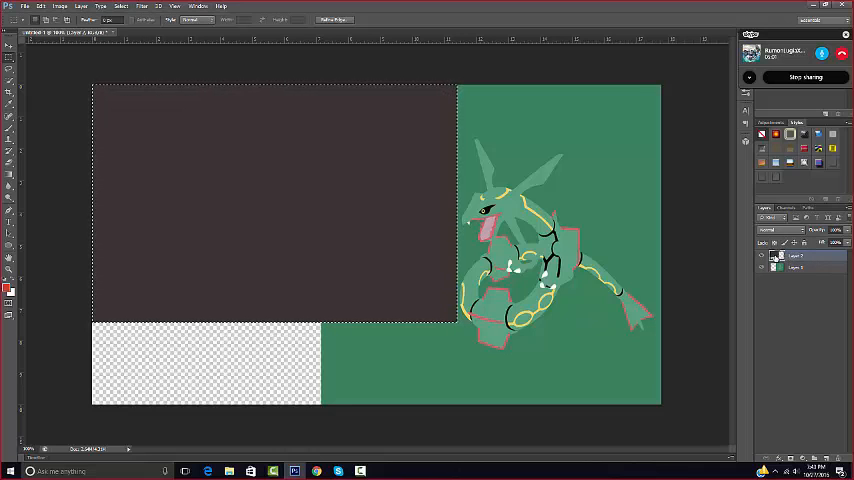
Step: Apply a thin black Stroke layer style to the dark brown gameplay box
right_click(796, 256)
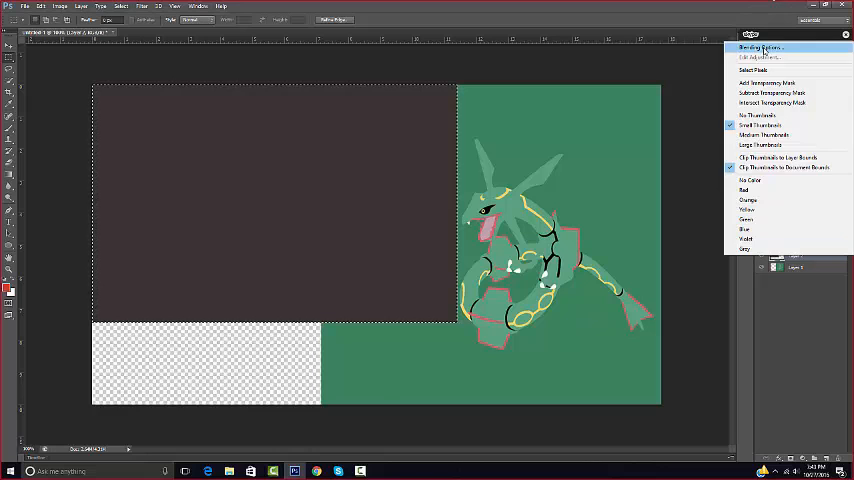
click(760, 48)
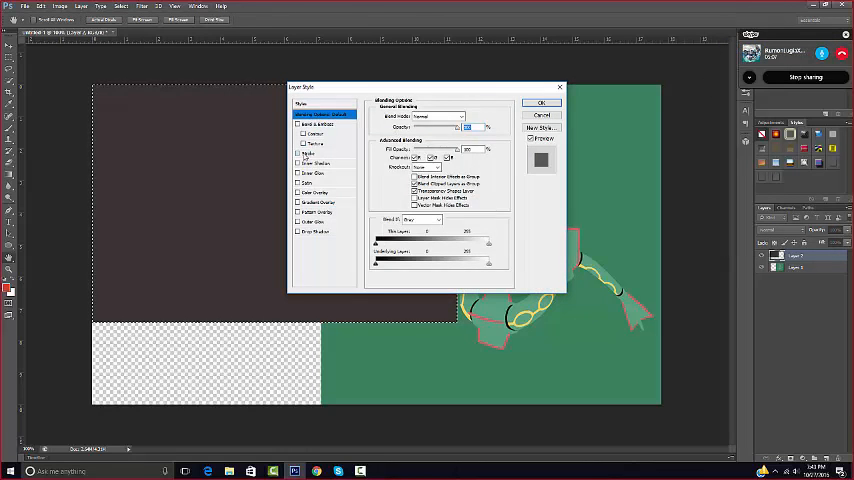
click(316, 152)
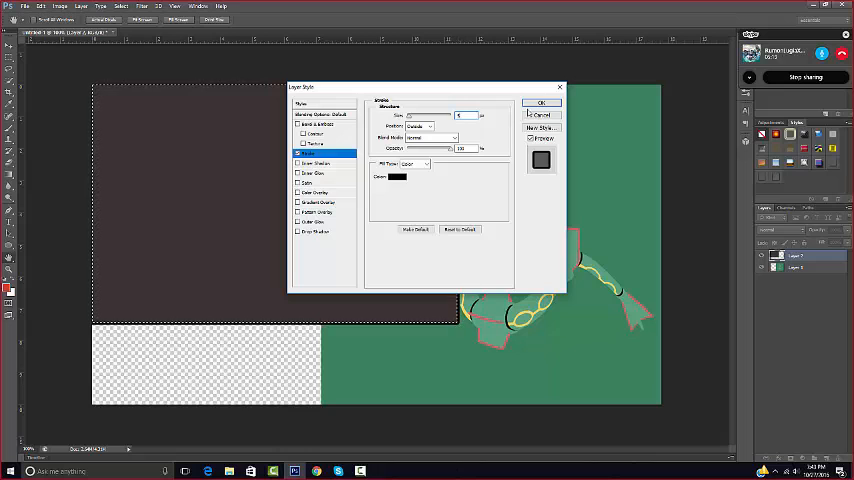
click(540, 104)
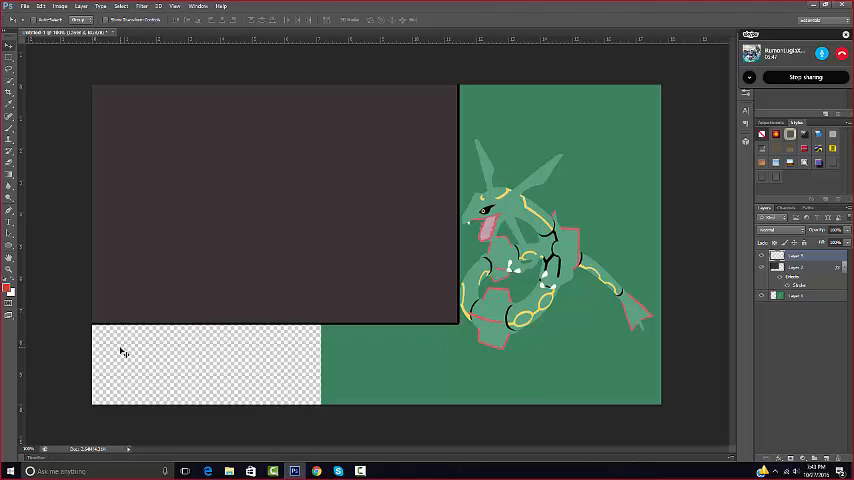
mouse_move(276, 344)
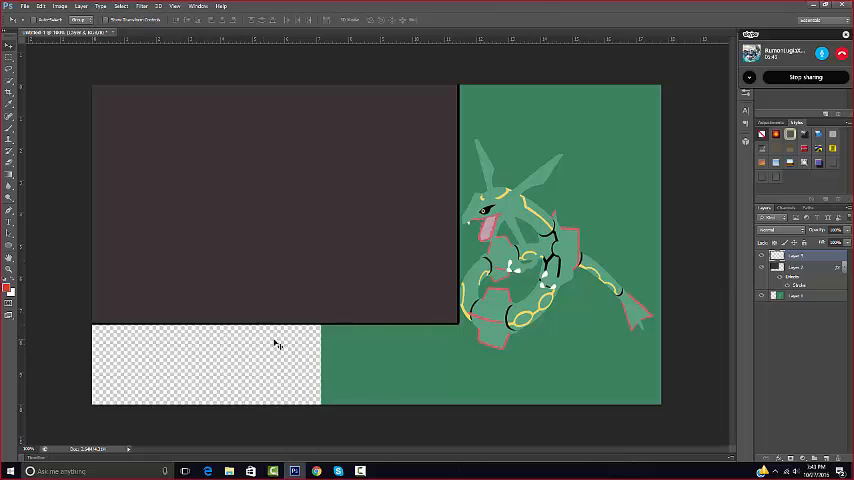
mouse_move(424, 392)
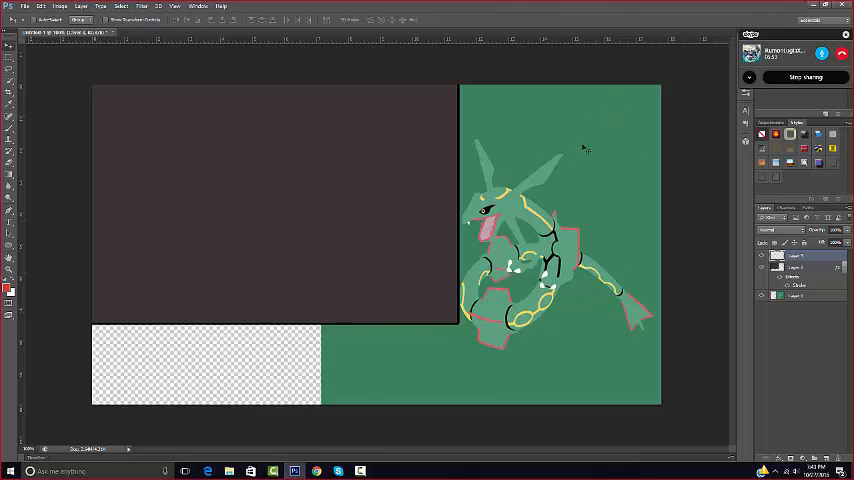
mouse_move(616, 336)
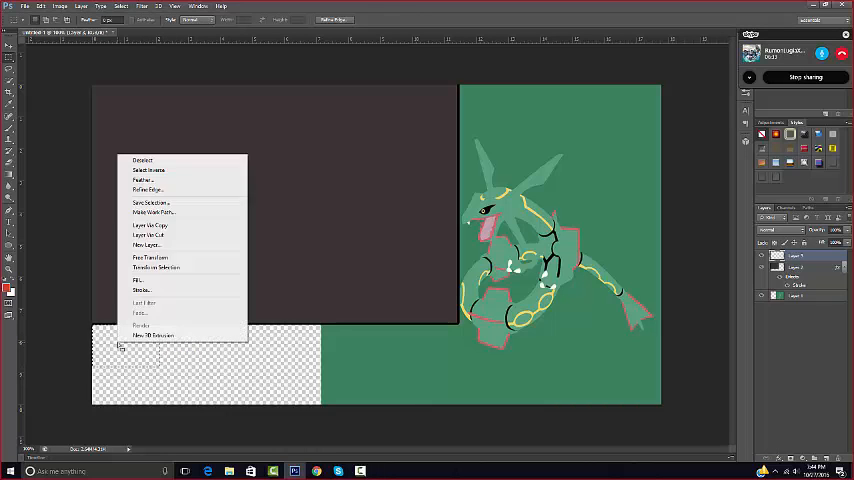
Step: Fill the bottom-left strip with a Color sampled from the wallpaper's green
click(136, 280)
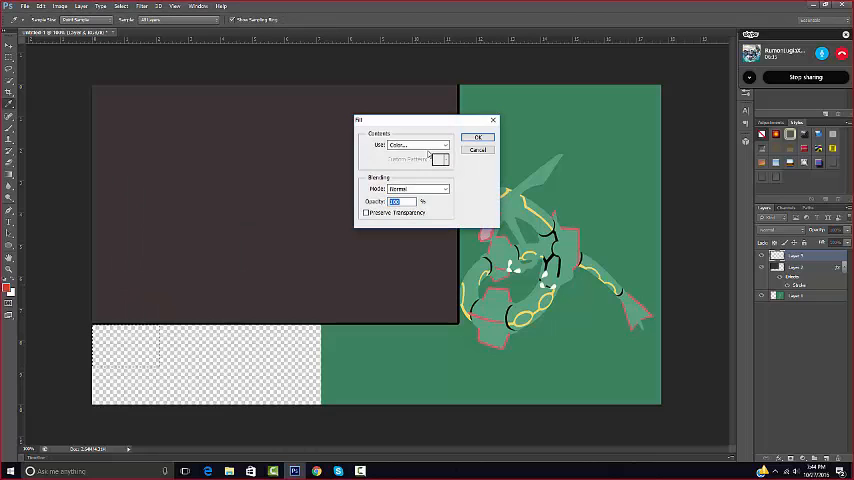
click(418, 144)
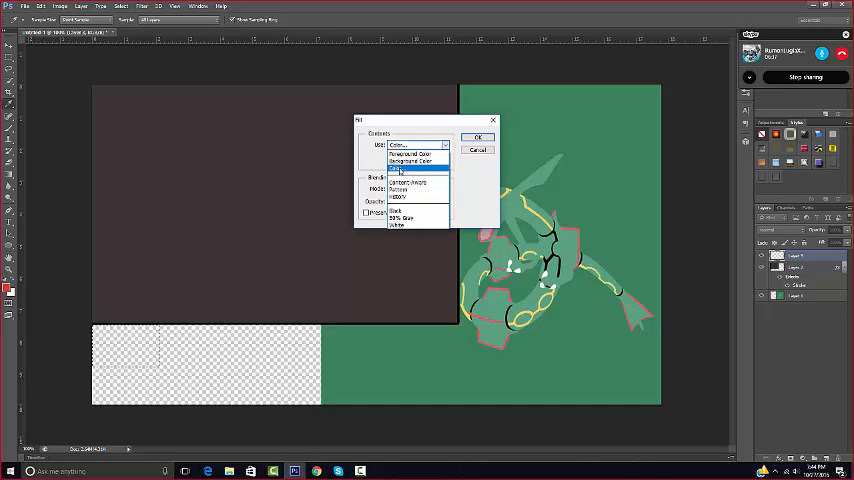
click(408, 152)
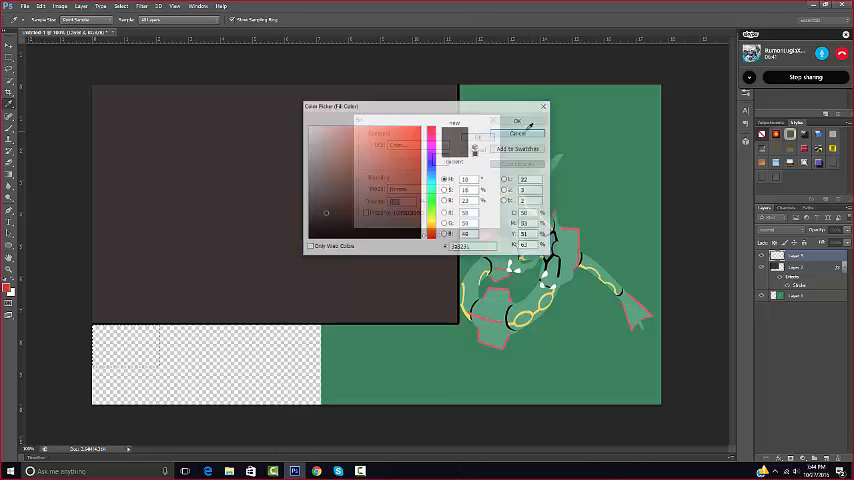
click(518, 122)
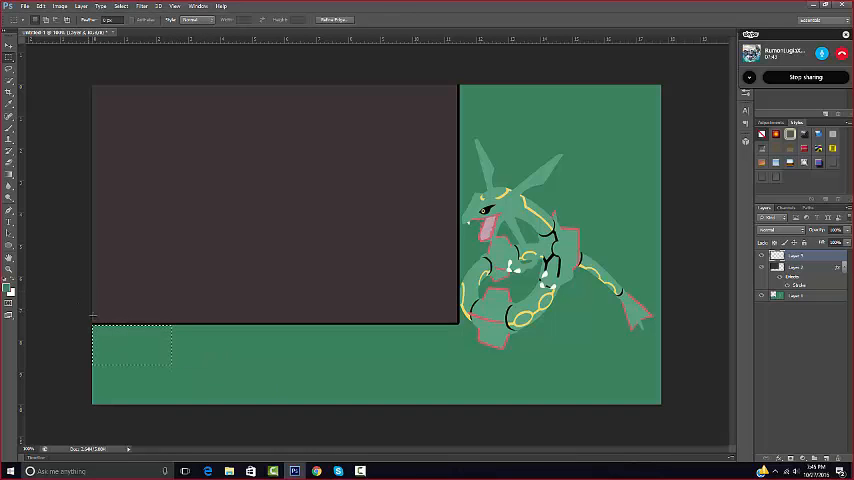
right_click(130, 344)
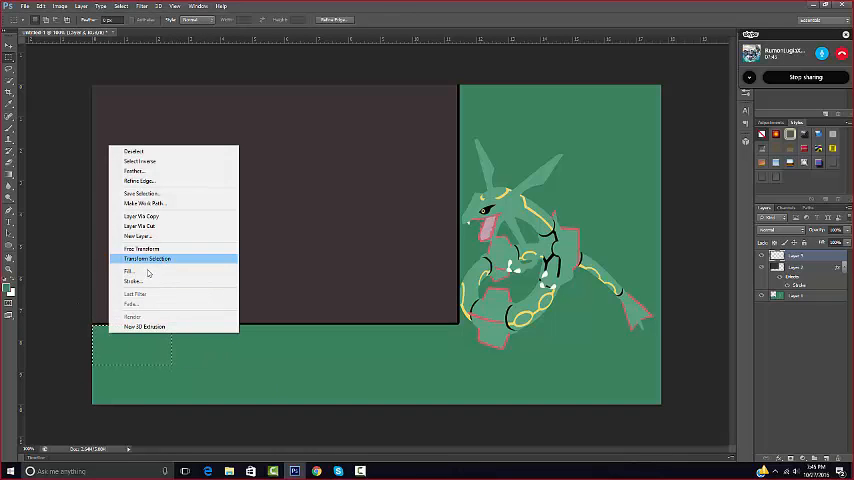
mouse_move(144, 272)
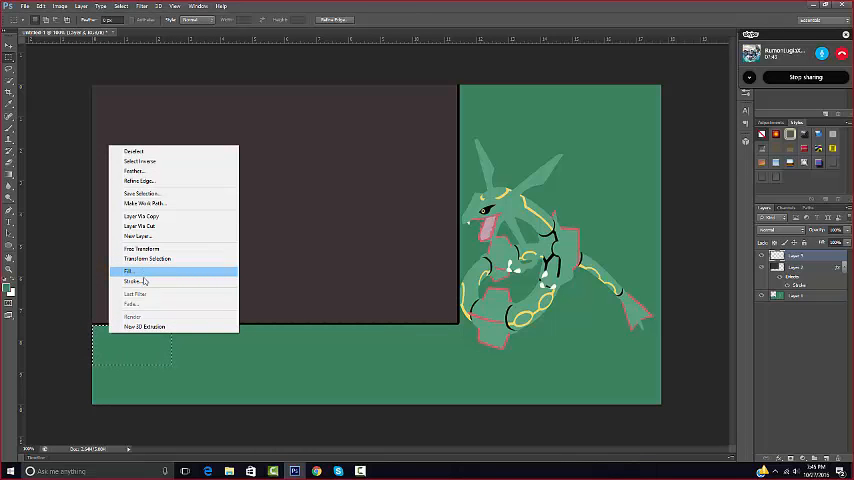
click(128, 272)
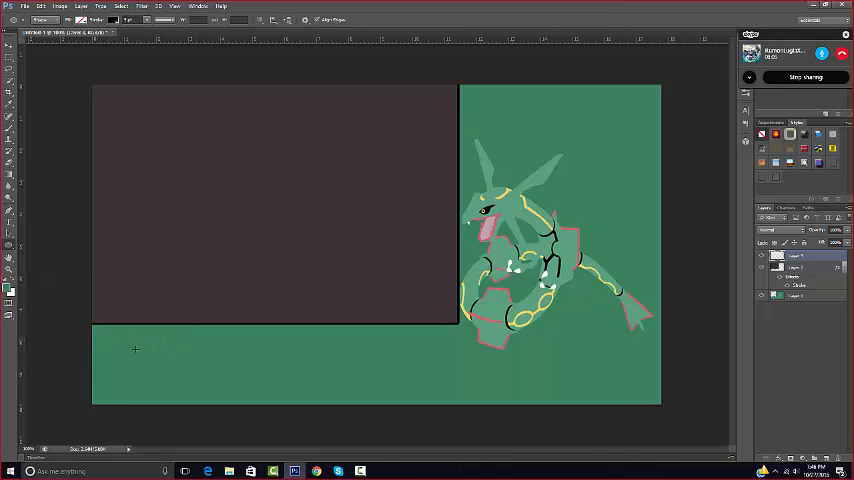
mouse_move(136, 388)
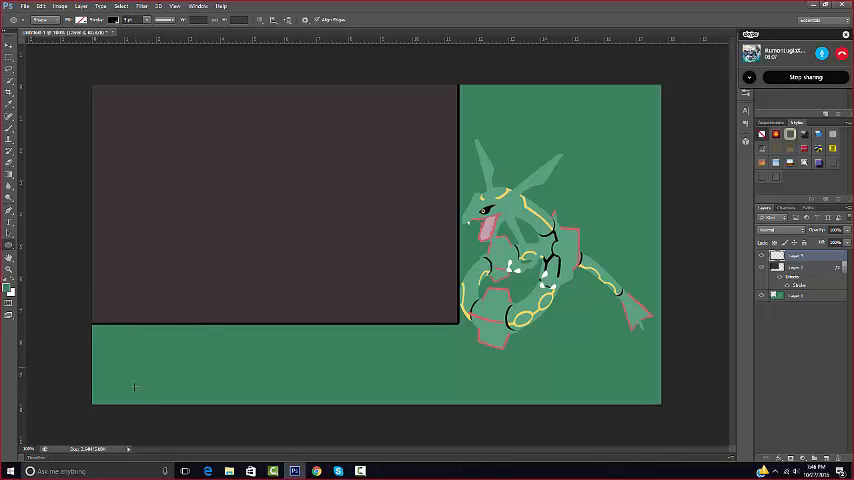
mouse_move(382, 234)
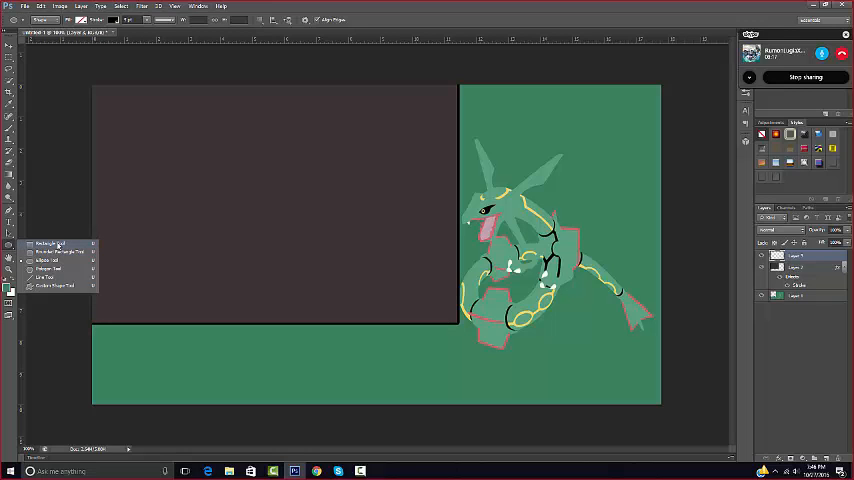
mouse_move(56, 252)
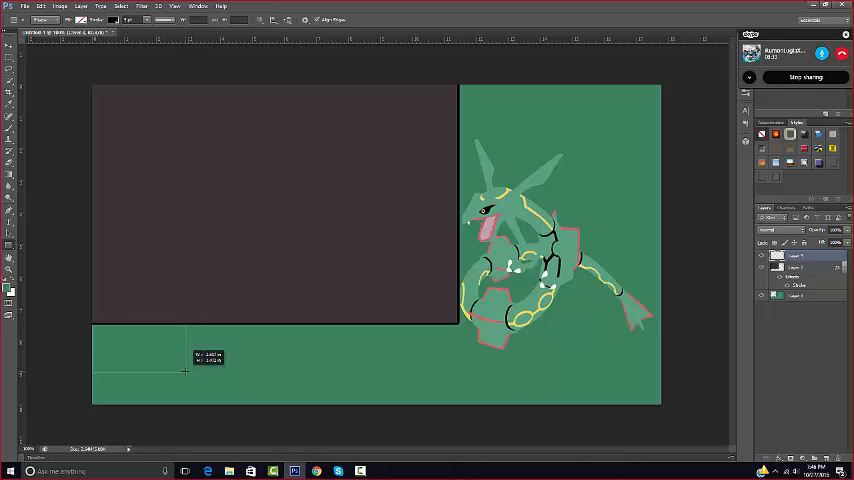
Step: Draw the first small team box at bottom-left and confirm its Create Rectangle size
drag(184, 372, 180, 364)
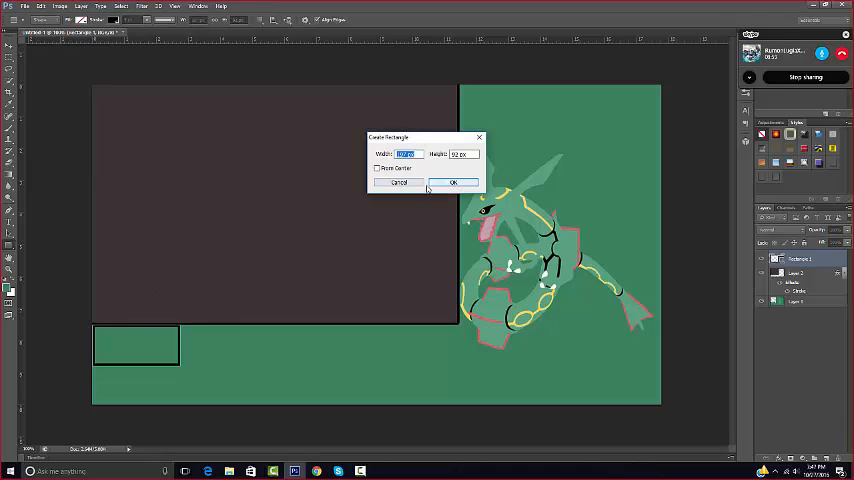
click(454, 184)
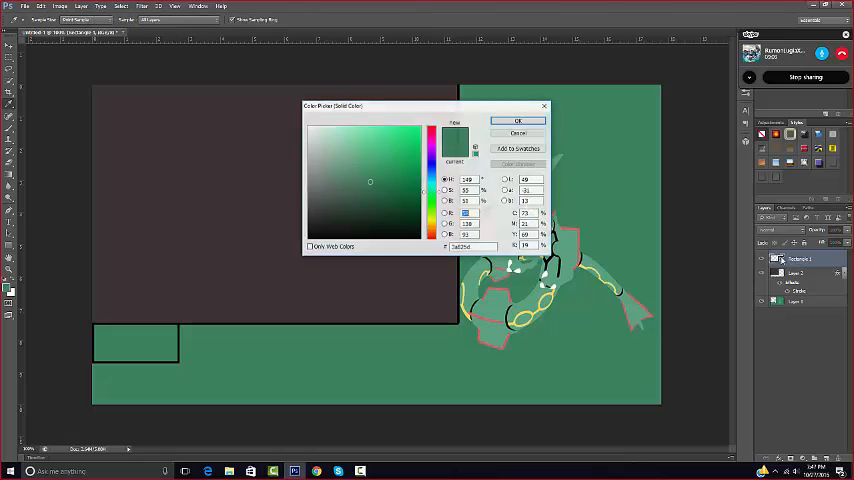
Step: Fill the team box green and copy it into a two-by-three grid of six boxes
click(518, 120)
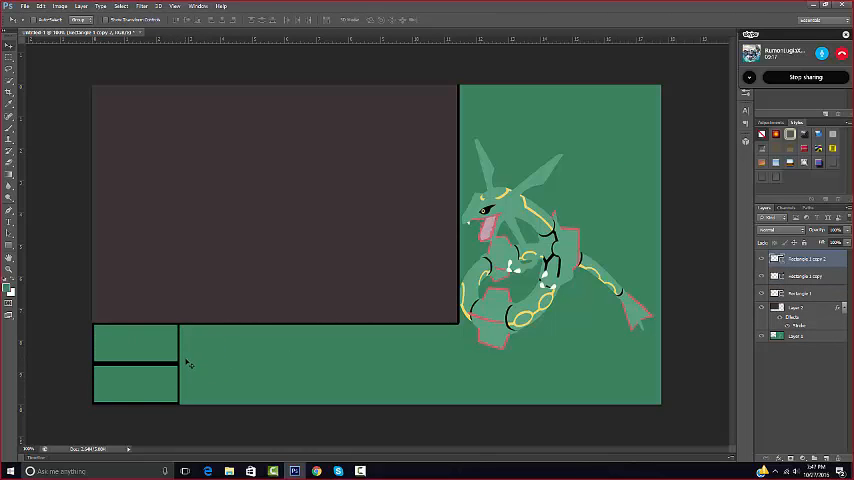
drag(180, 324, 264, 364)
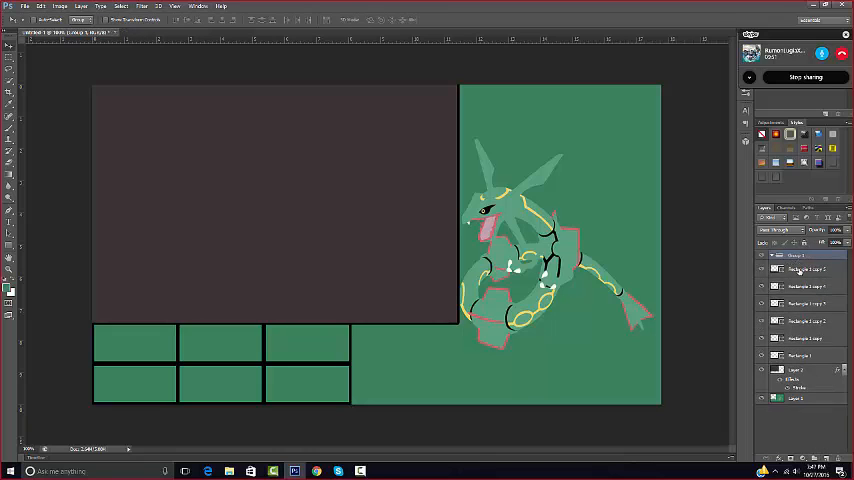
click(804, 268)
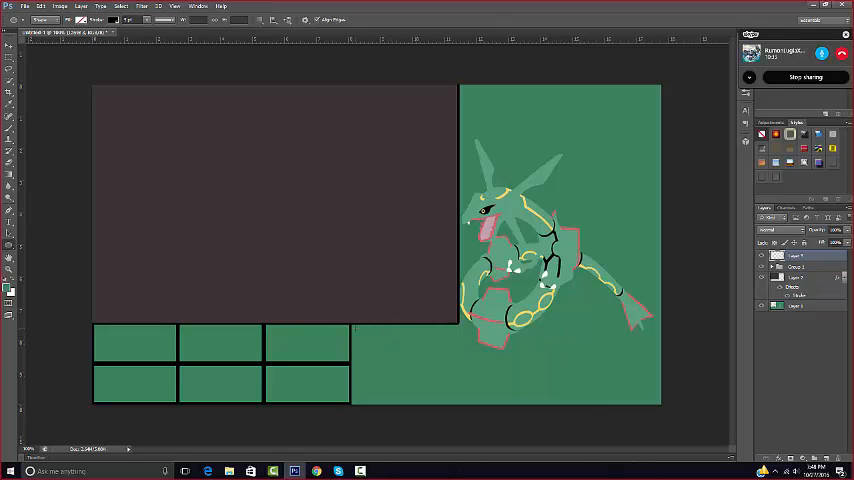
mouse_move(376, 340)
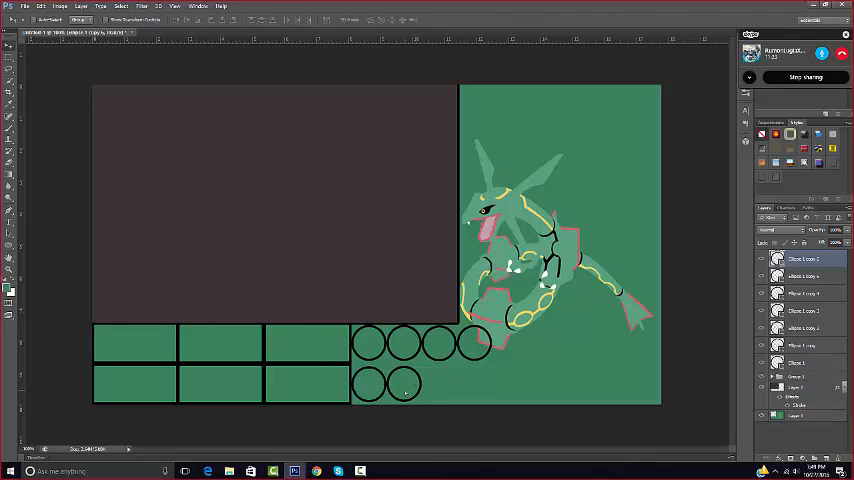
Step: Draw black-stroked ellipses and duplicate them as badge circles beside the team boxes
click(420, 384)
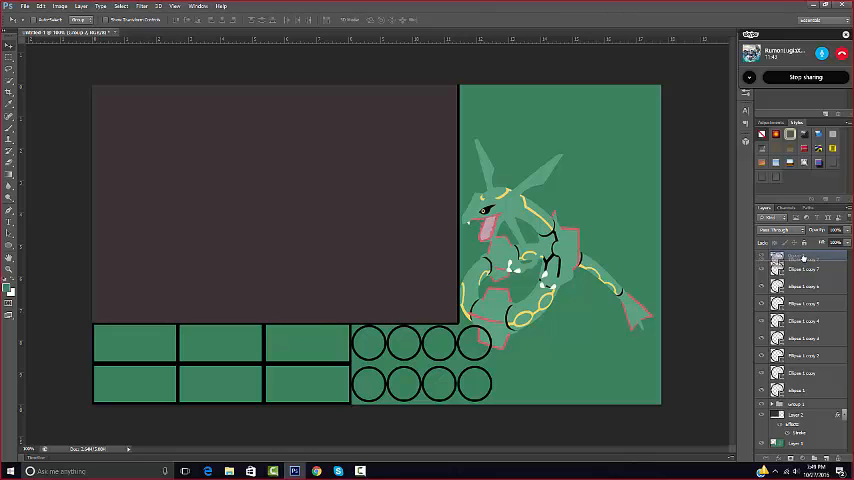
Step: Duplicate and position the last ellipse to finish two rows of four badge circles
click(804, 268)
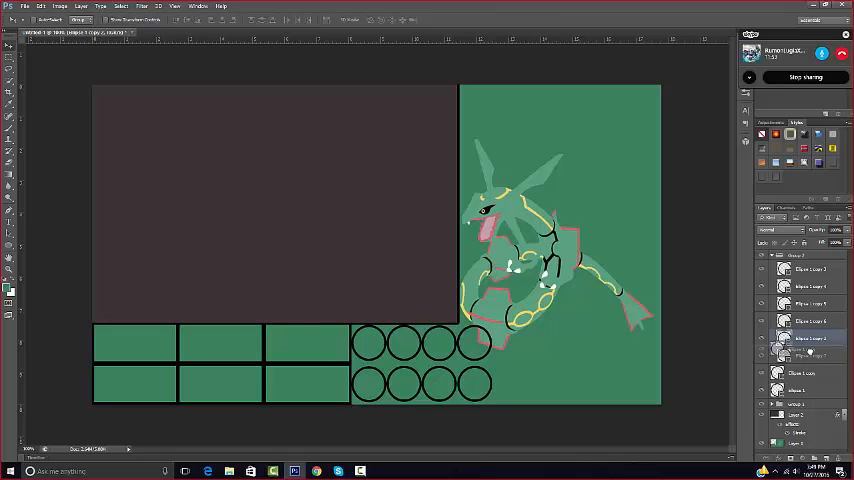
click(804, 372)
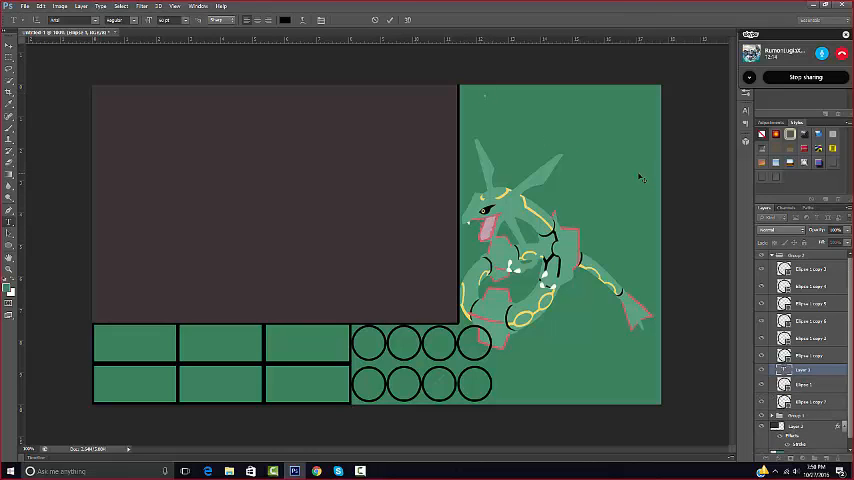
Step: Add a first attempt at the title text at the top right and commit it
text(Pokwemon)
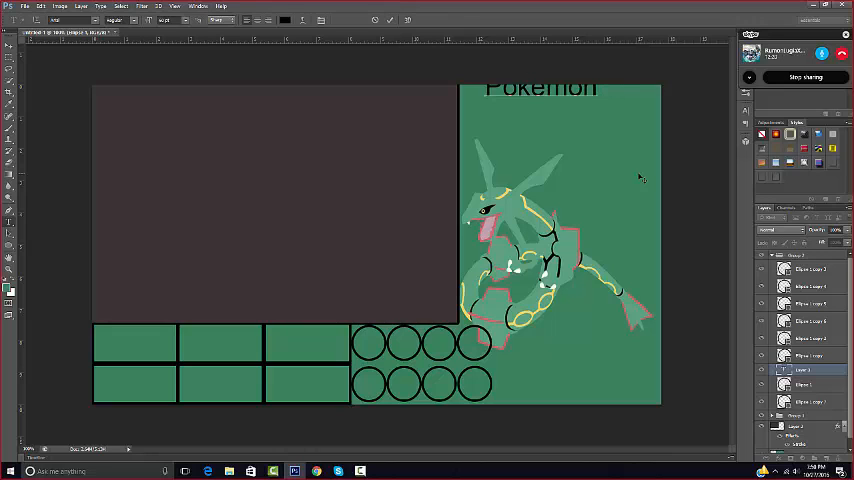
text(Ema)
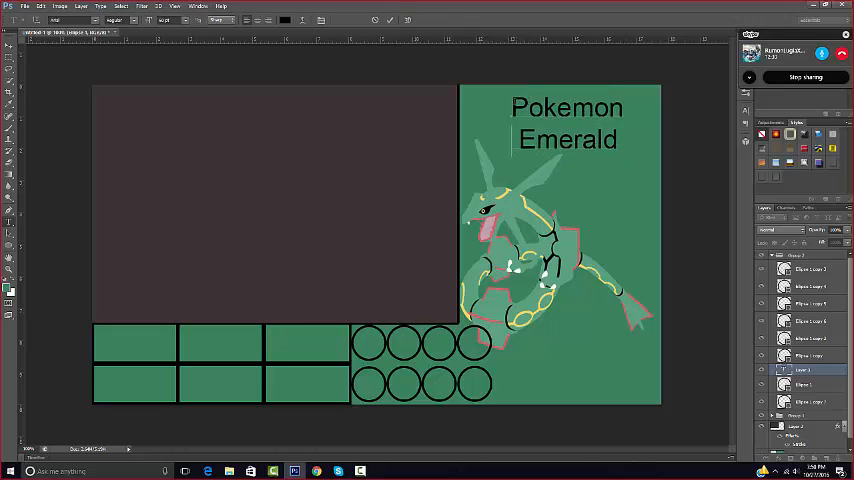
click(174, 20)
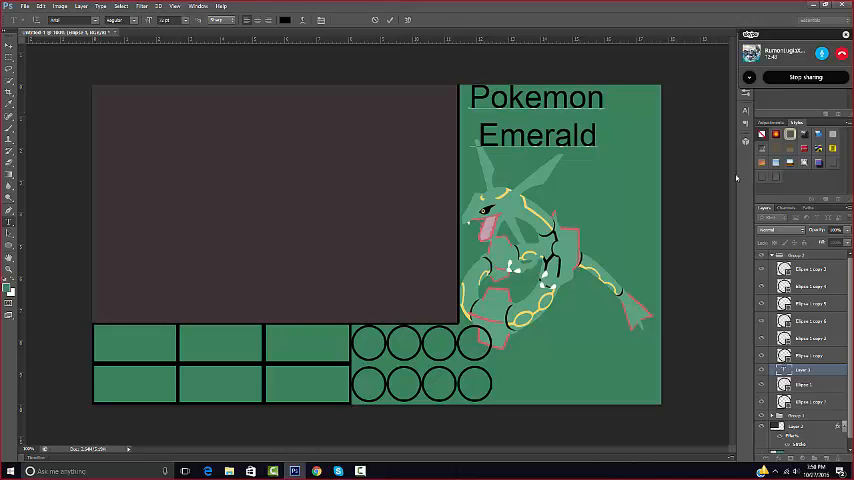
Step: Retype the title as 'Pokemon Emerald' in large black text over the wallpaper
click(810, 370)
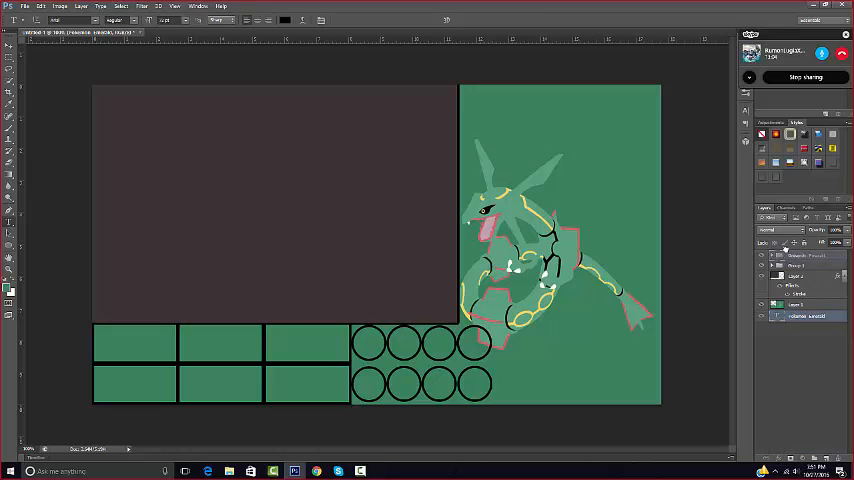
text(Pokemon Emerald)
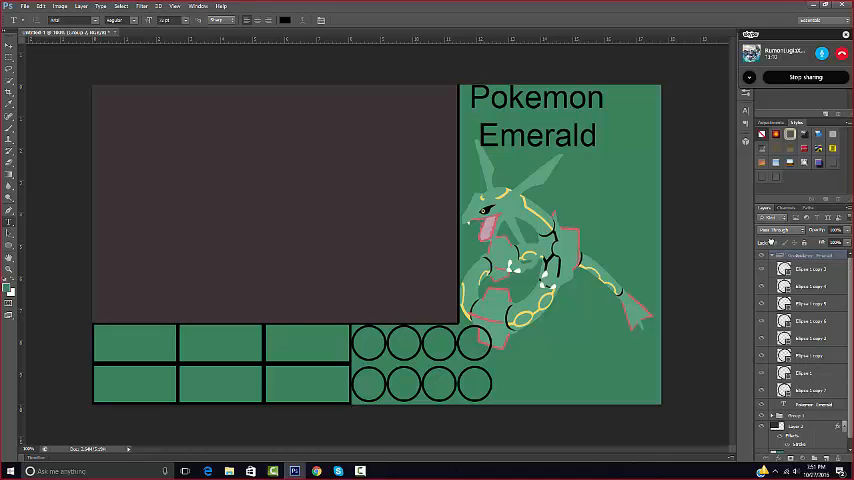
click(800, 404)
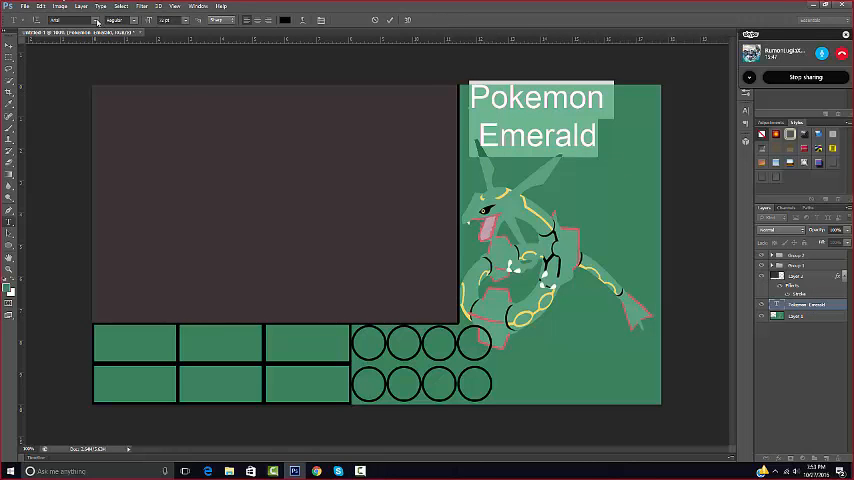
click(76, 20)
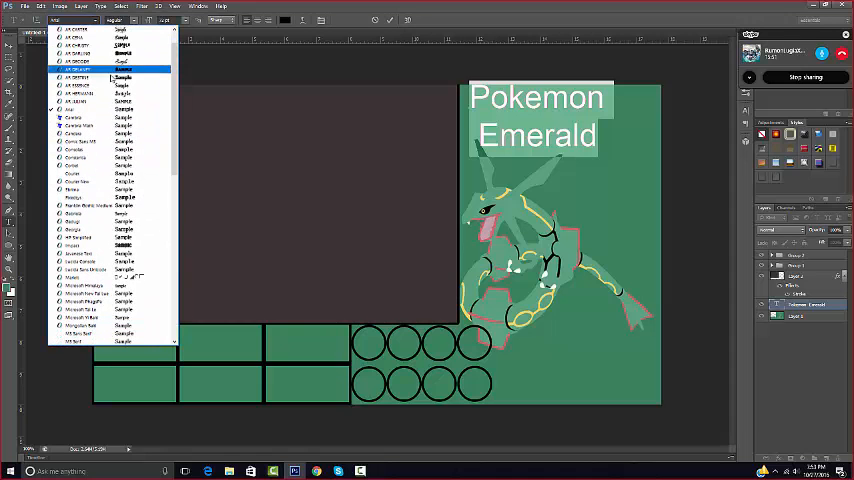
scroll(down, 3)
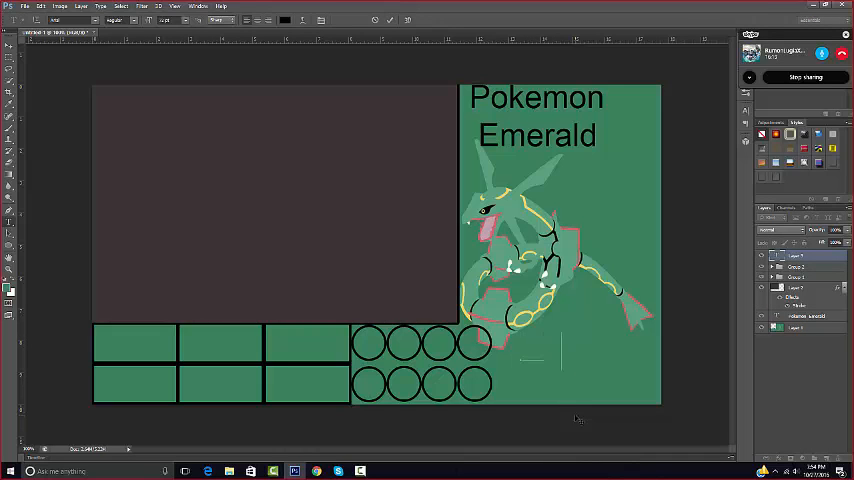
Step: Add the creator name 'RumonLugiaX' in black text at the wallpaper's bottom right
text(Ru,pm)
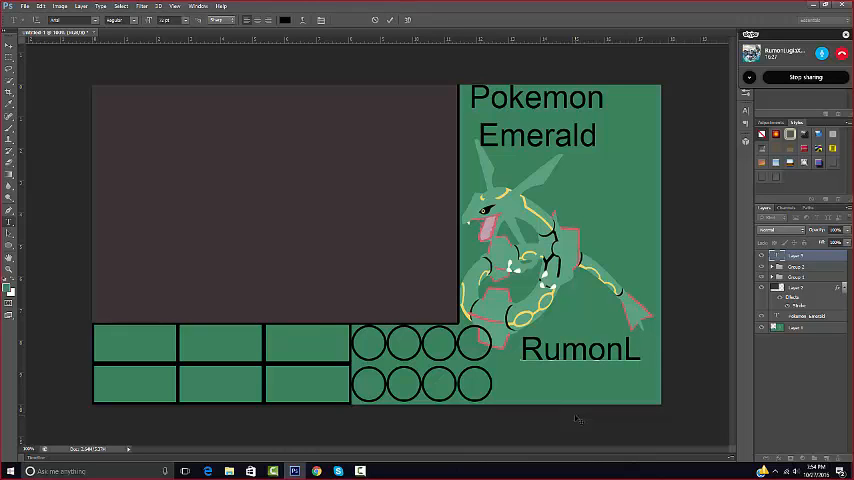
text(ugiaX)
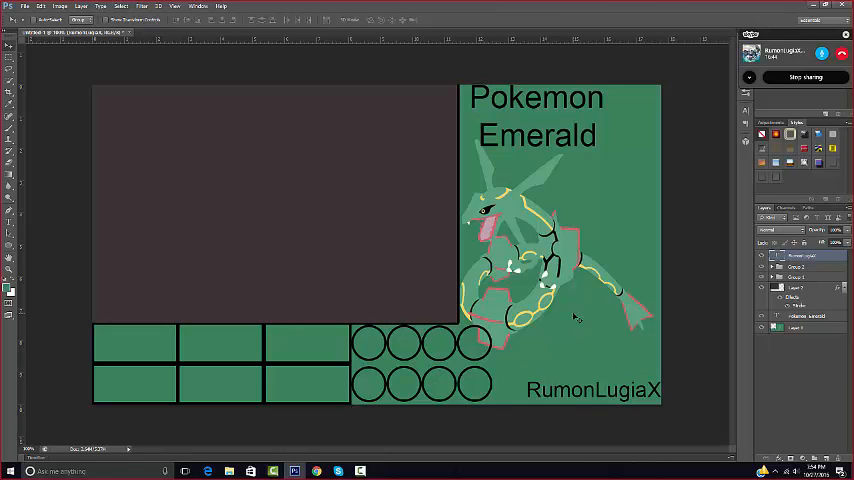
mouse_move(62, 96)
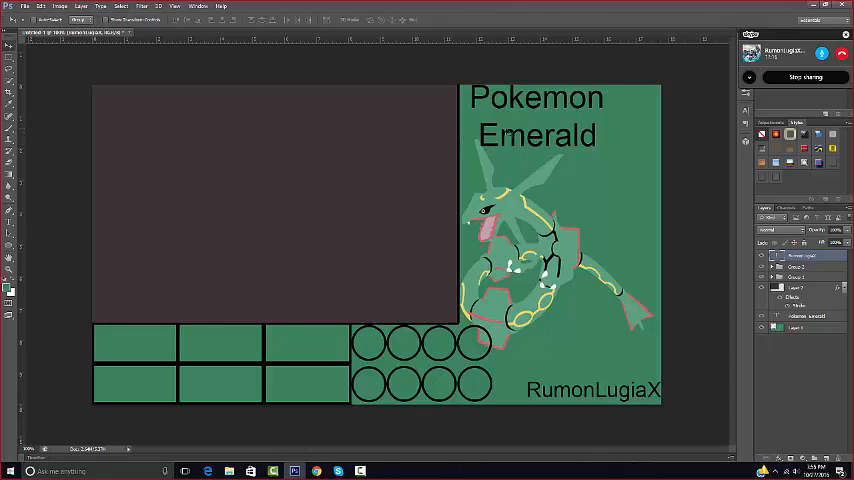
mouse_move(512, 170)
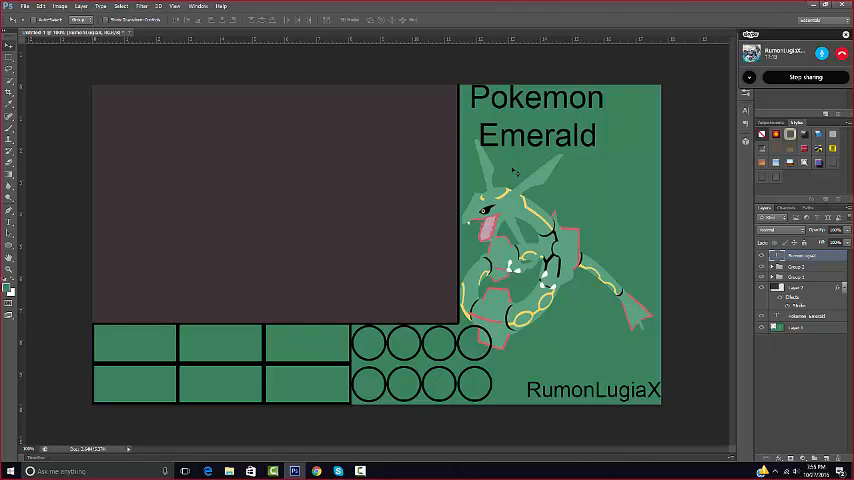